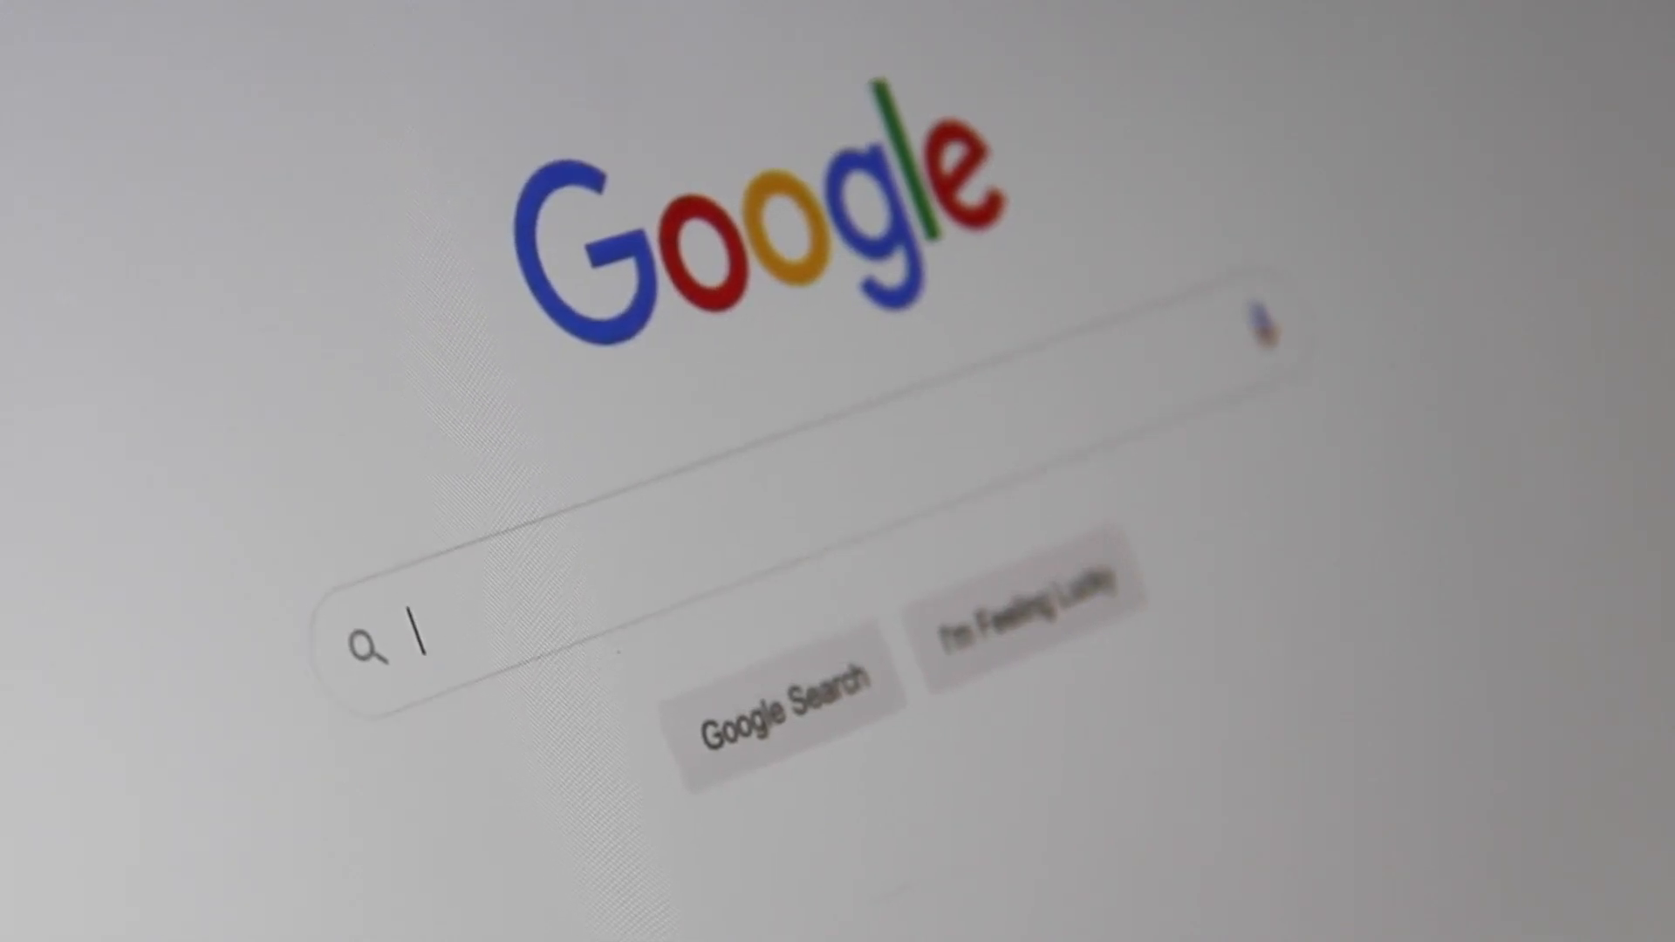
pyautogui.write('Searc')
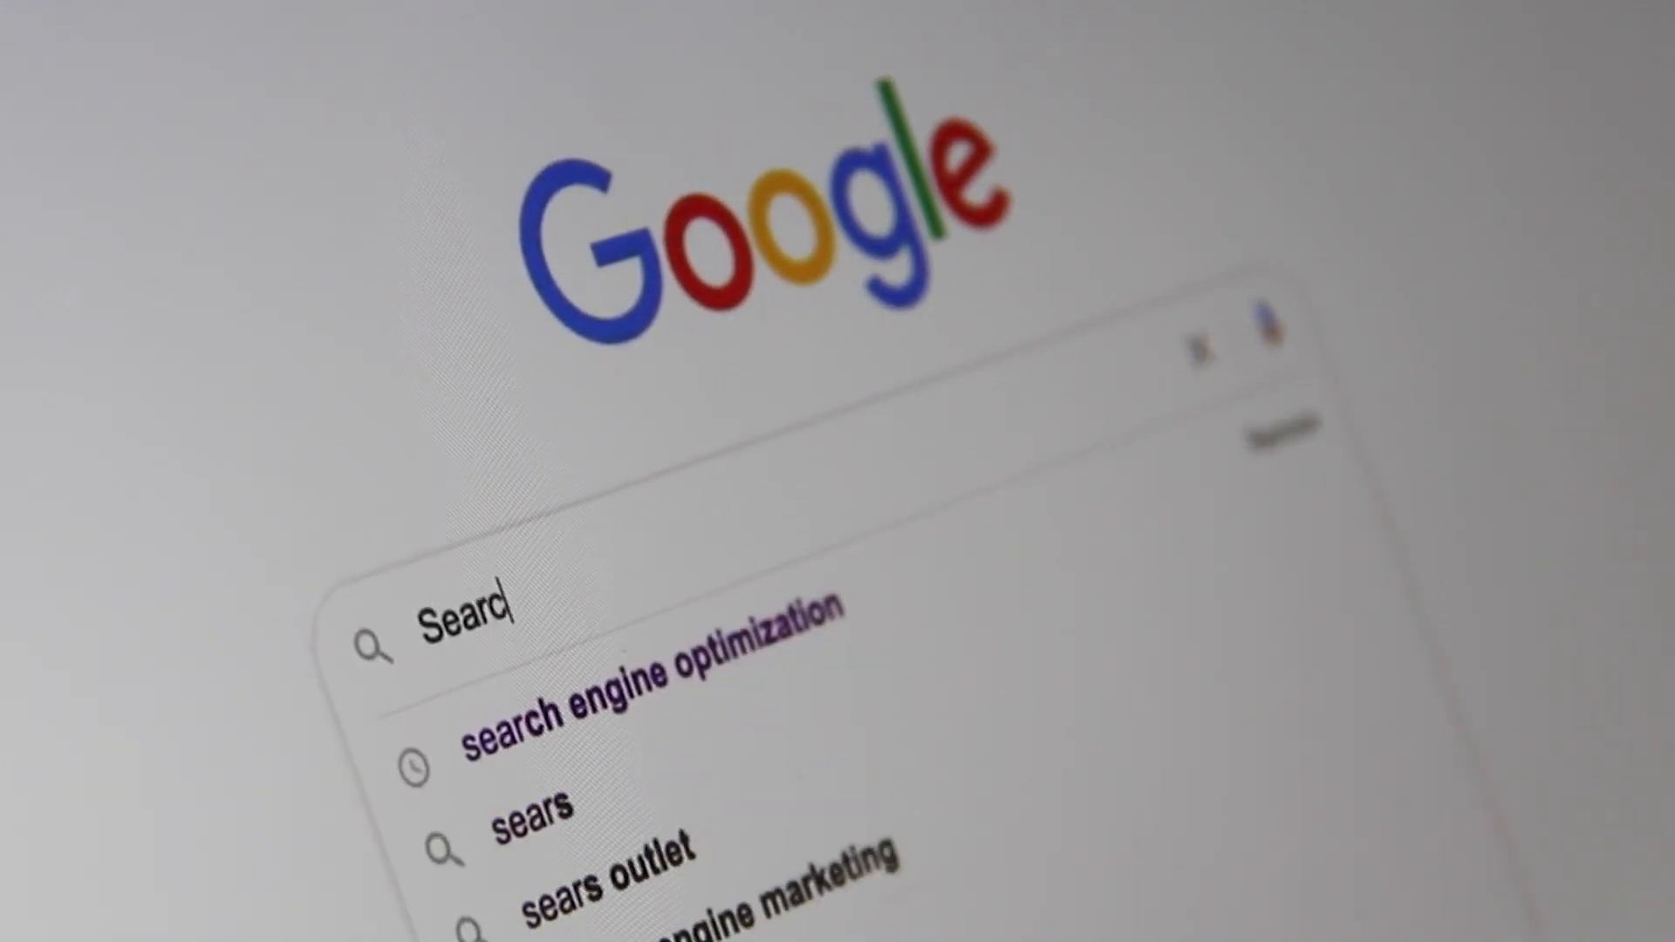